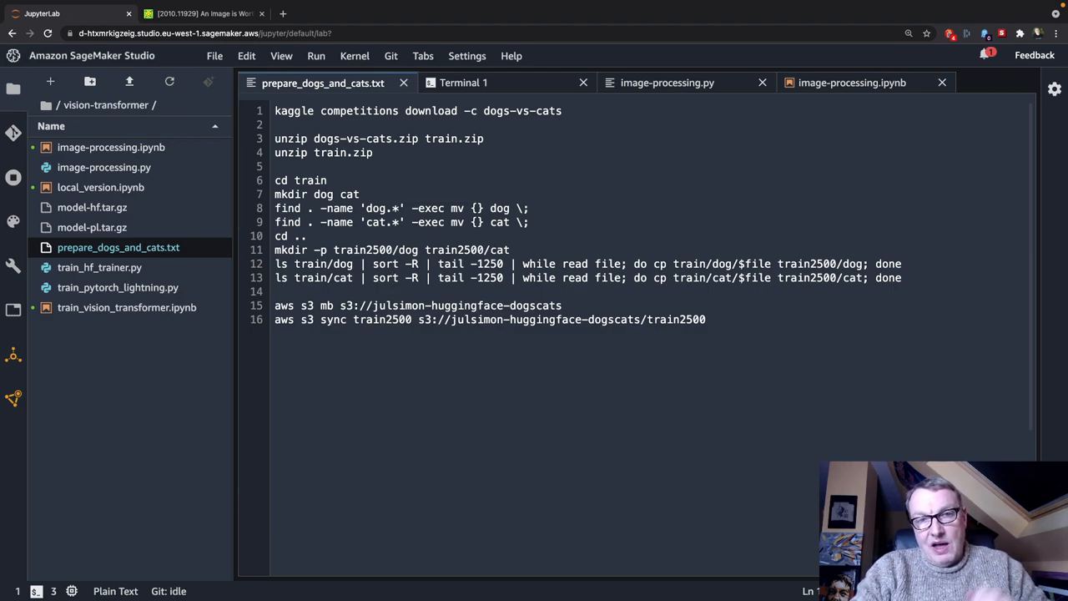
- Show the terminal listing with cat and dog folders under train2500
left_click(398, 278)
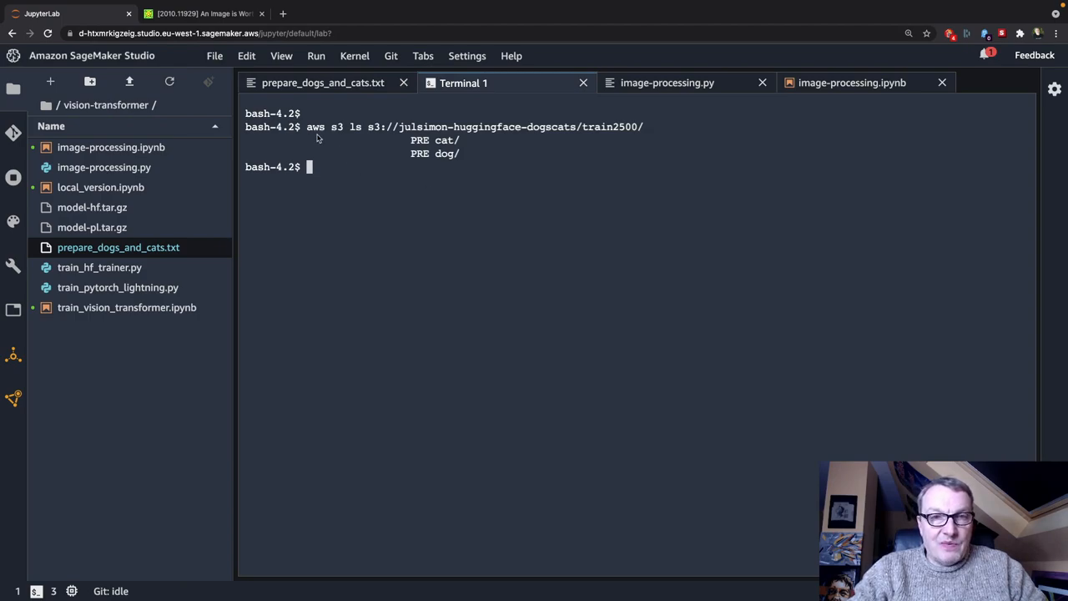
mouse_move(493, 142)
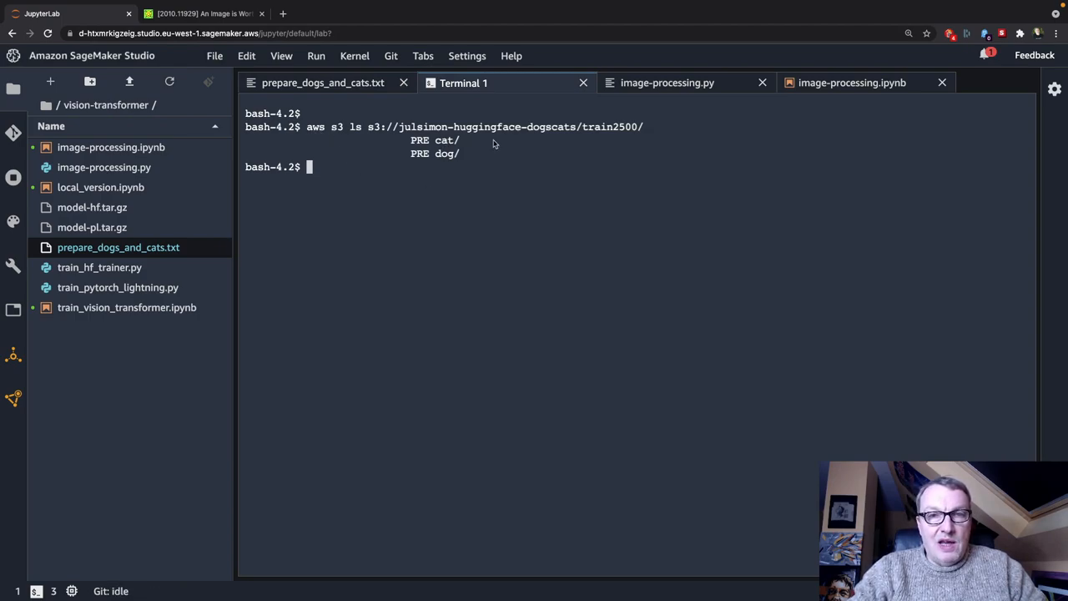
- Run aws s3 ls on s3://julsimon-huggingface-dogscats/train2500/cat in the terminal
double_click(445, 140)
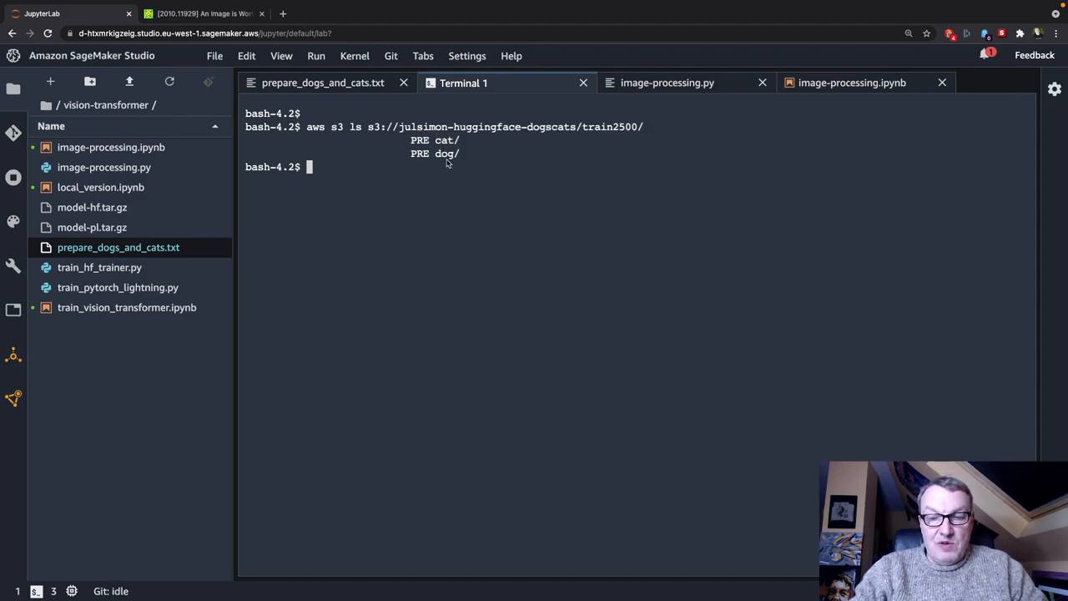
type("aws s3 ls s3://julsimon-huggingface-dogscats/train2500/cat")
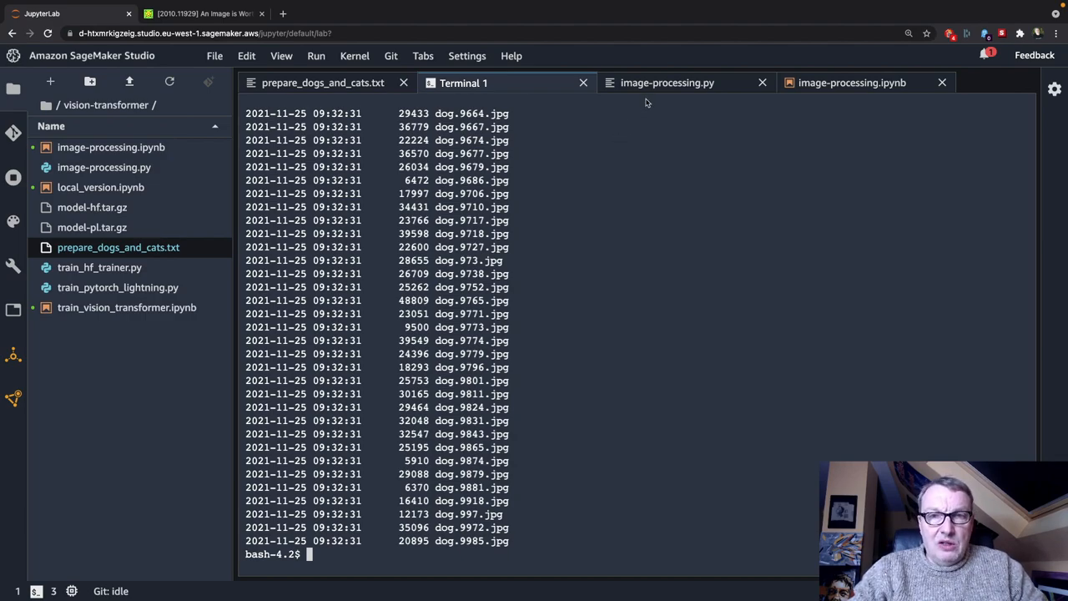
- Bring up the image-processing.py script tab
left_click(666, 83)
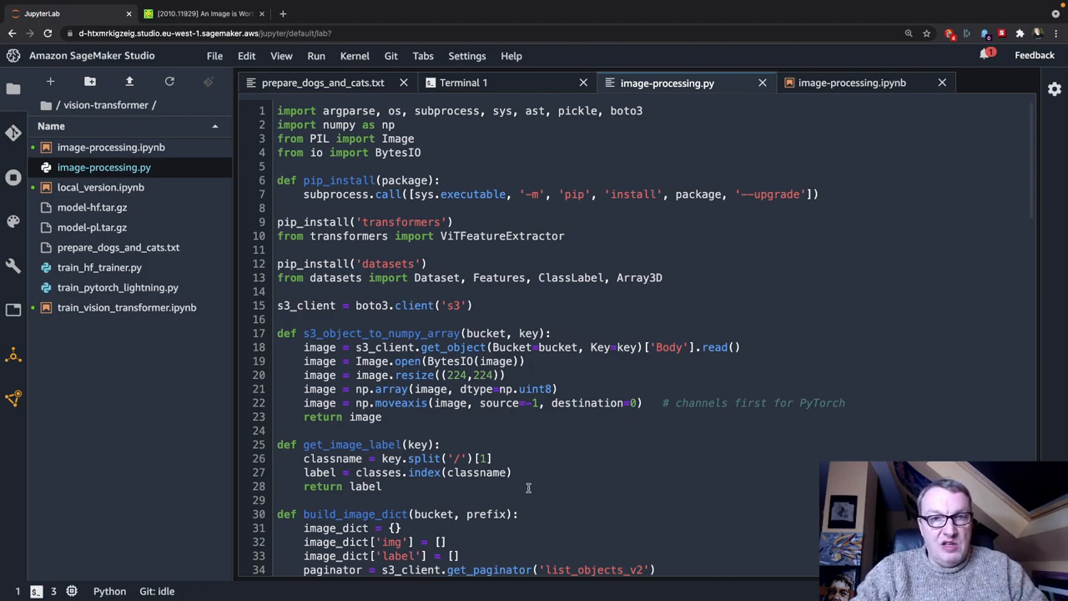
scroll("down", 3)
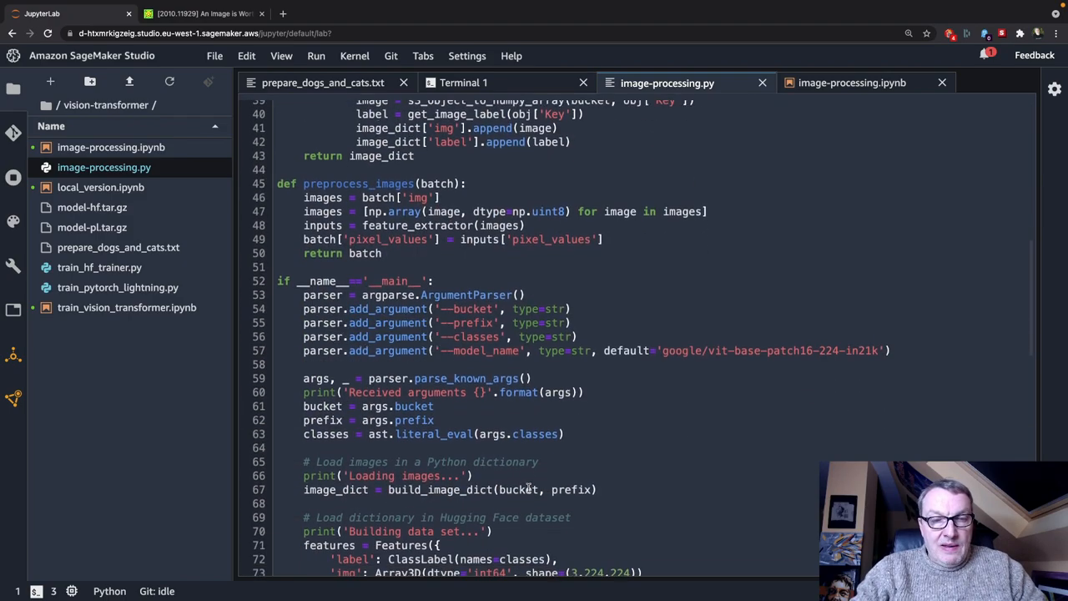
scroll("down", 3)
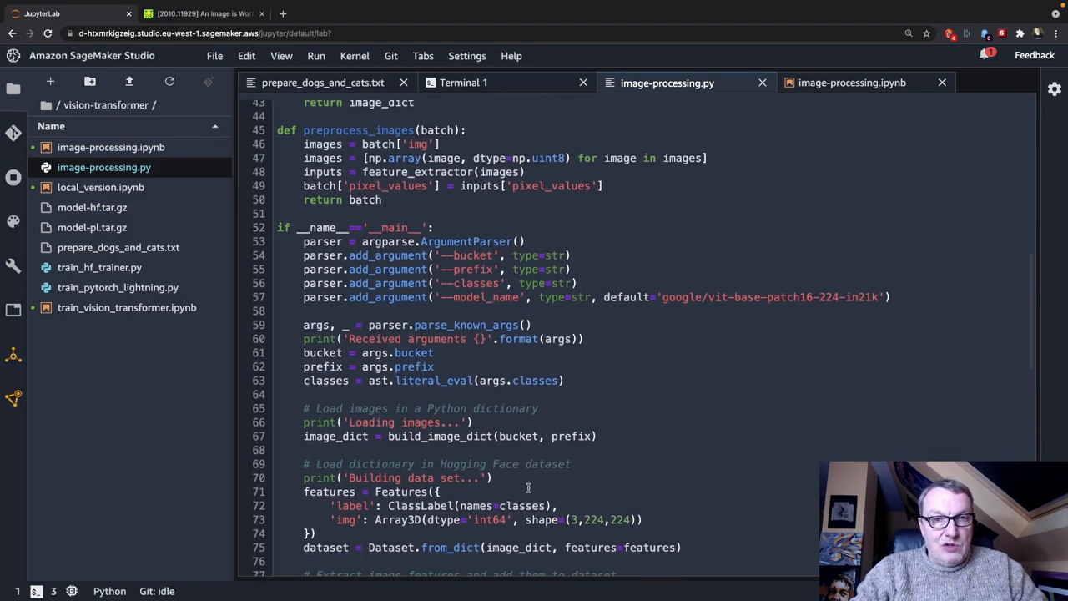
scroll("down", 3)
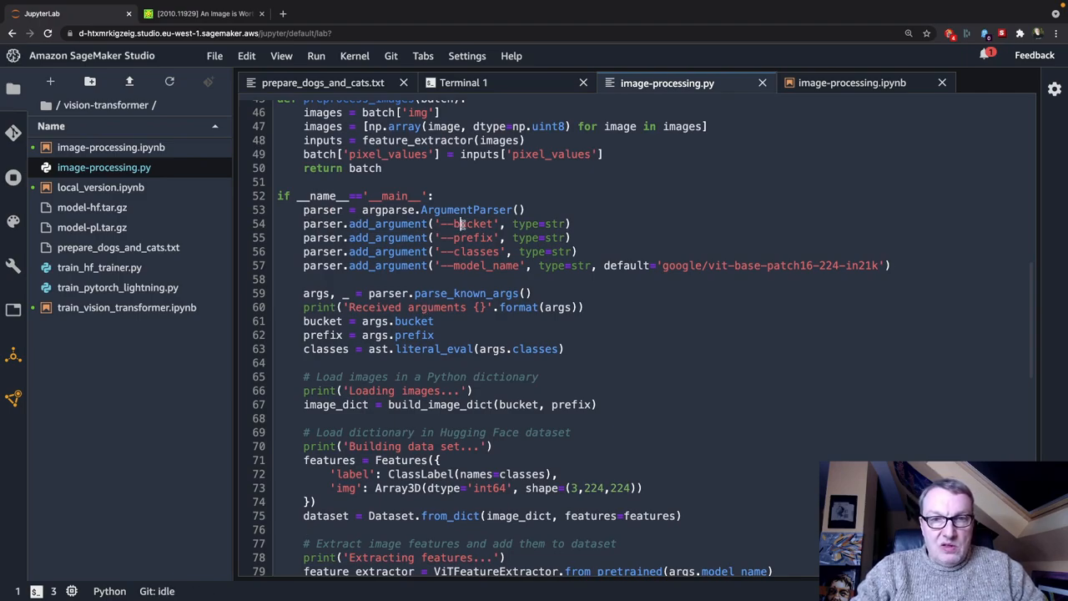
double_click(473, 238)
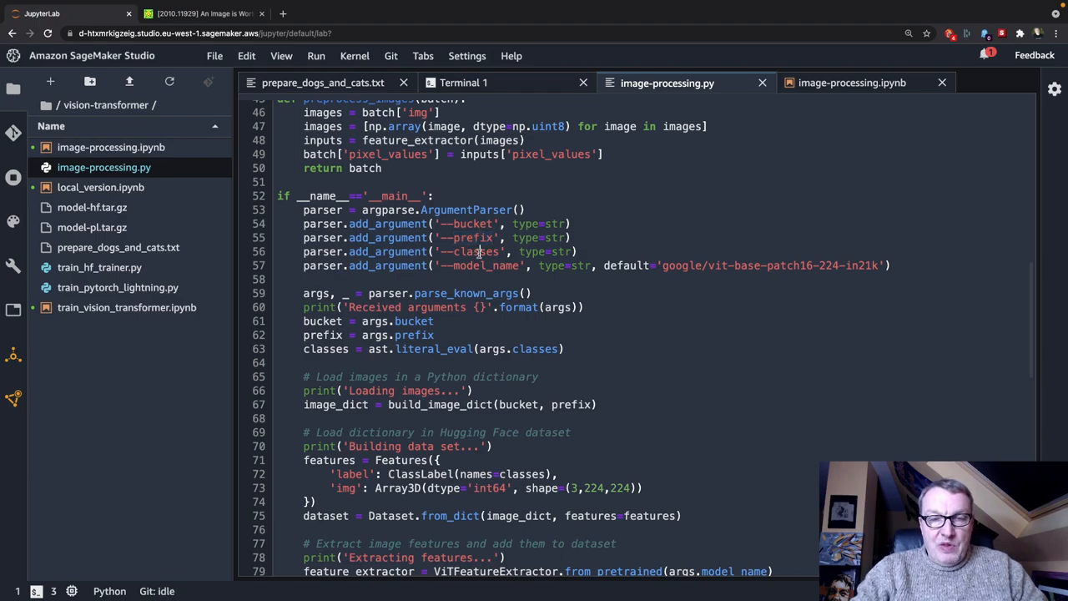
double_click(475, 251)
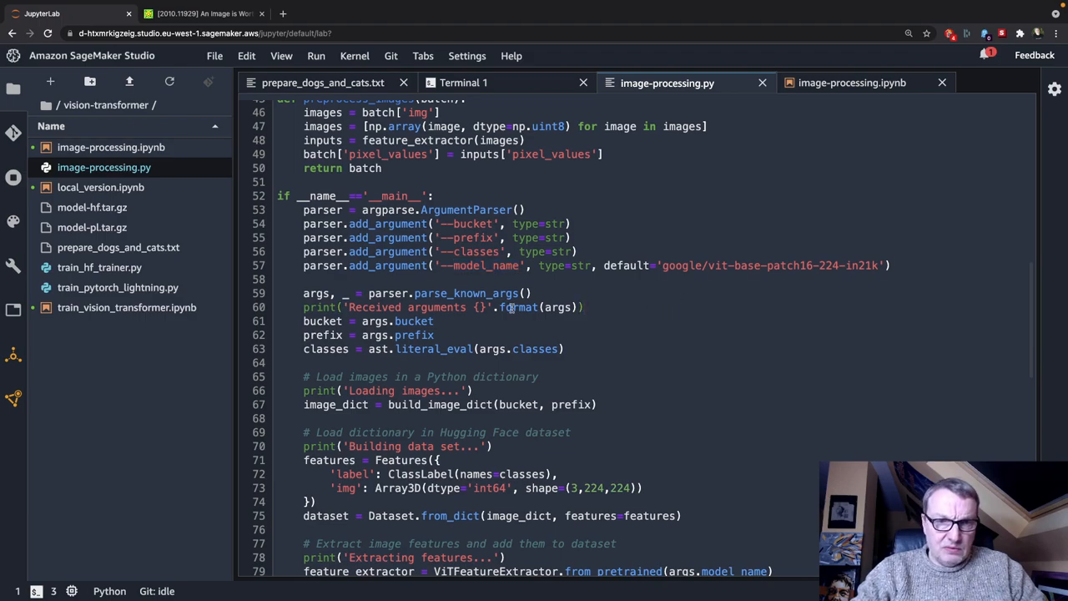
scroll("down", 3)
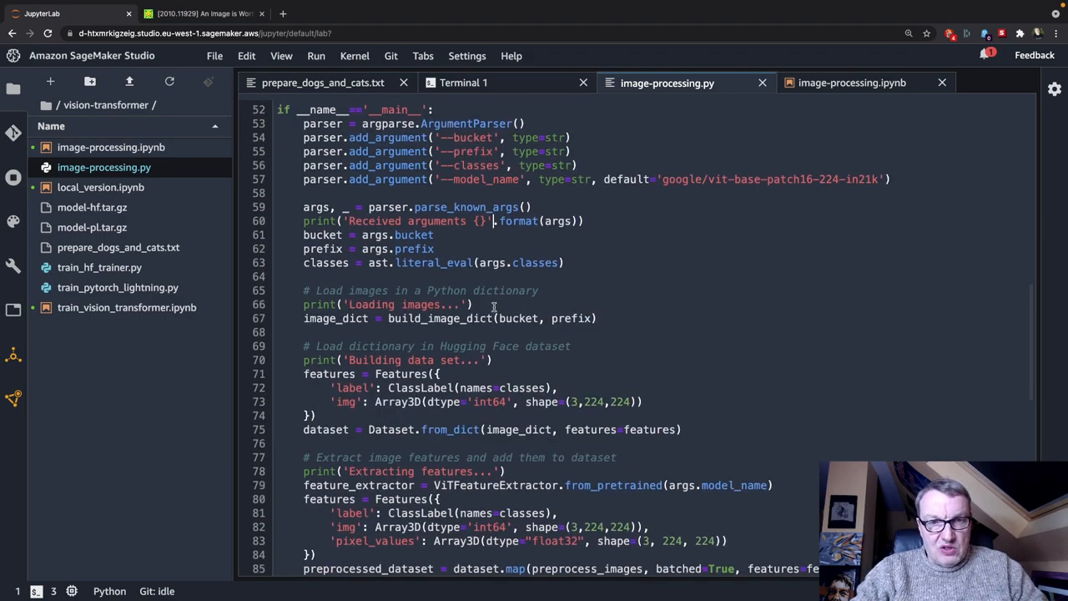
scroll("down", 3)
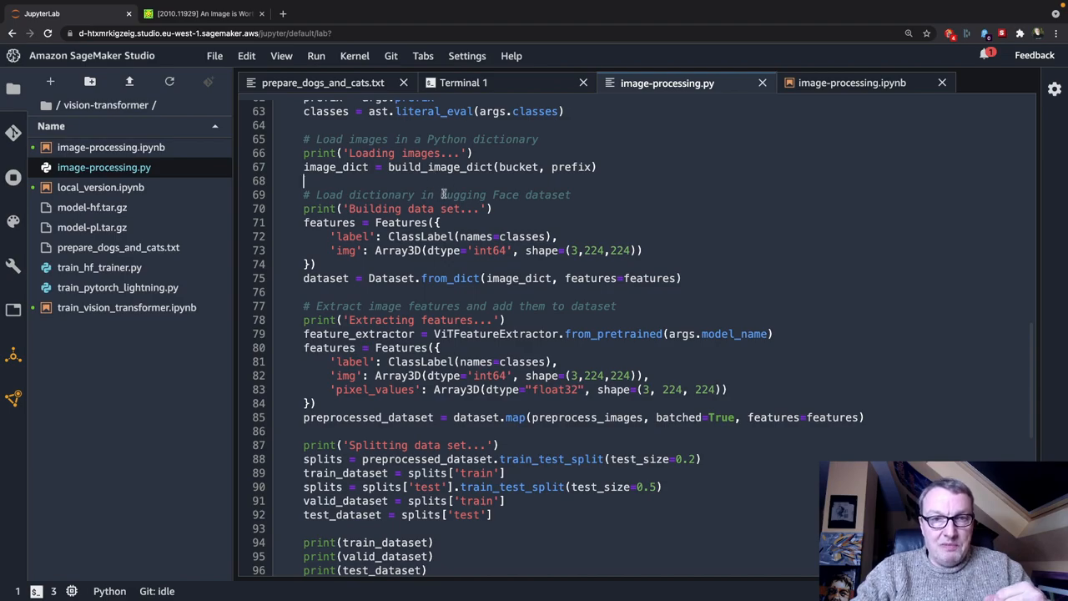
mouse_move(493, 206)
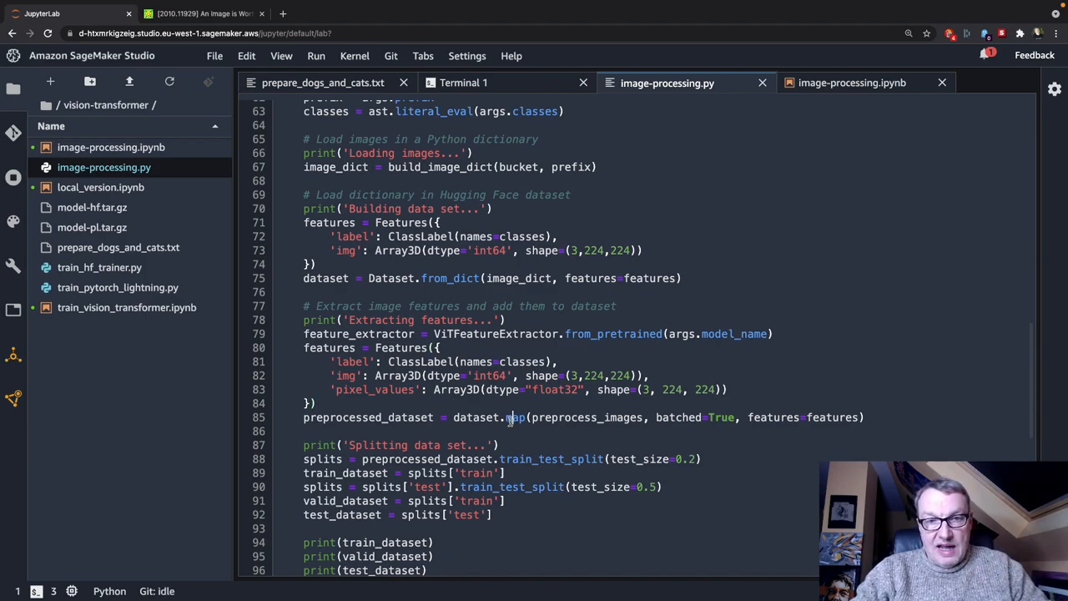
double_click(514, 417)
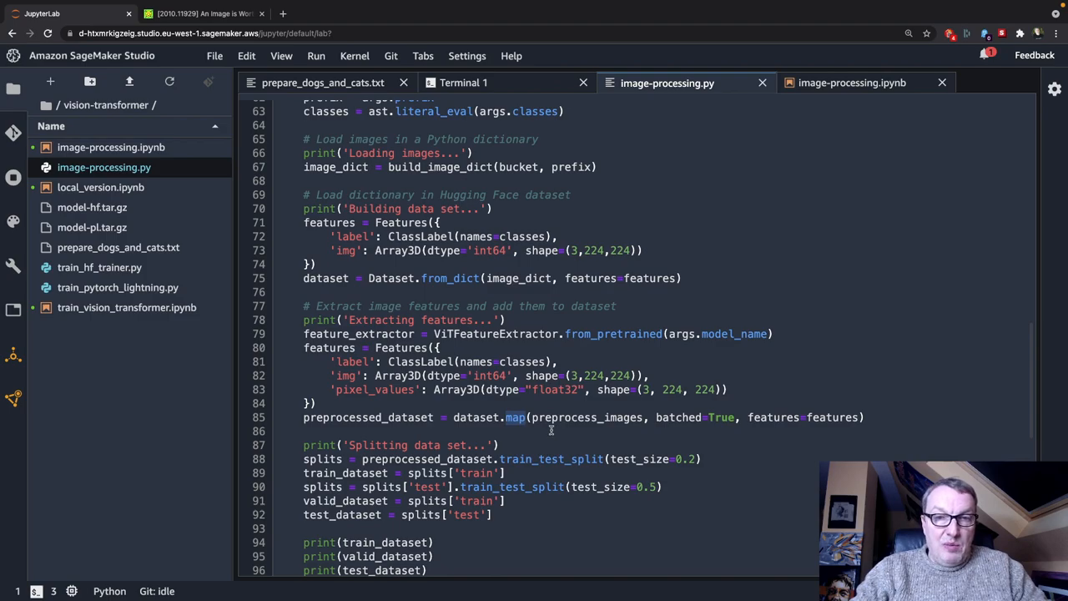
double_click(579, 417)
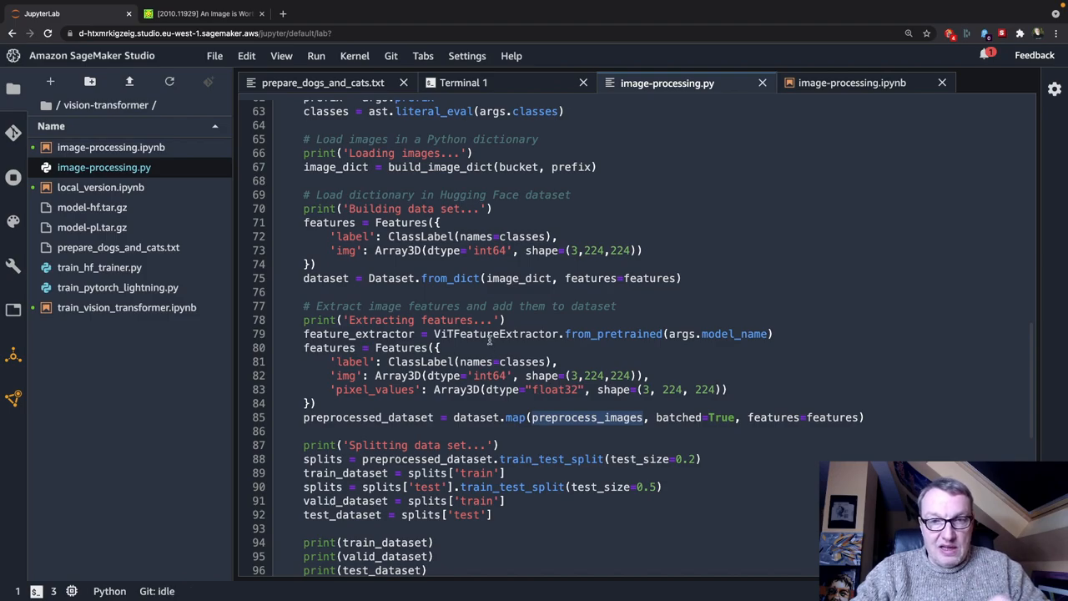
scroll("down", 3)
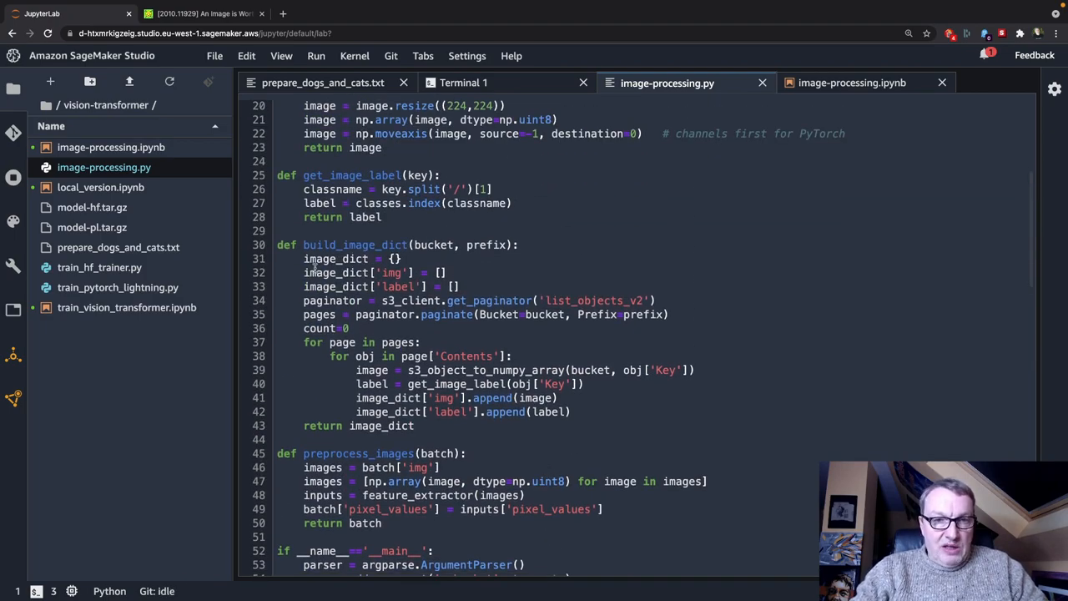
double_click(354, 244)
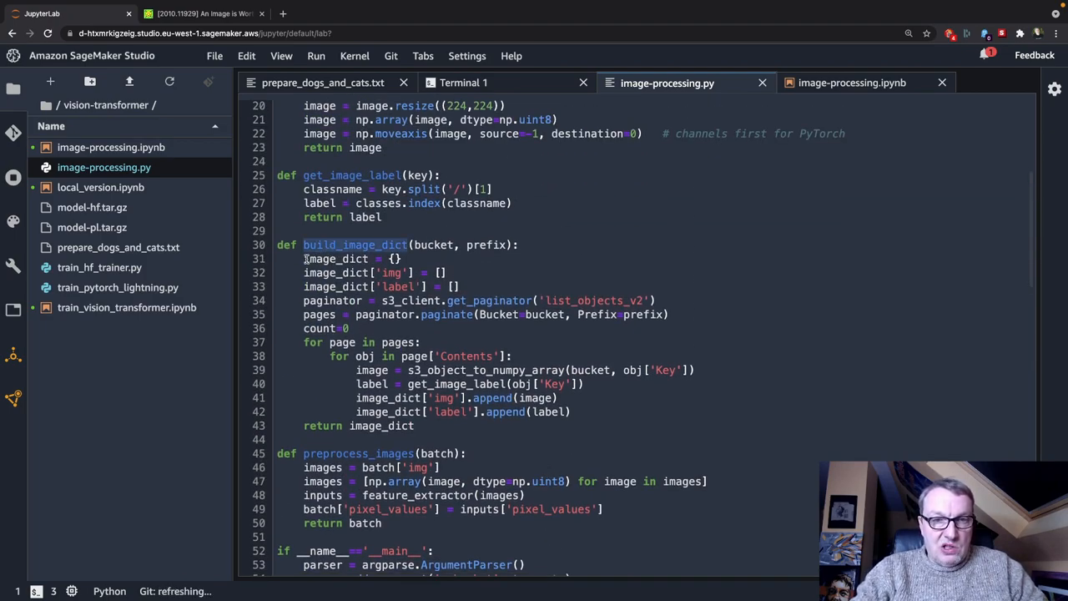
left_click_drag(304, 258, 471, 286)
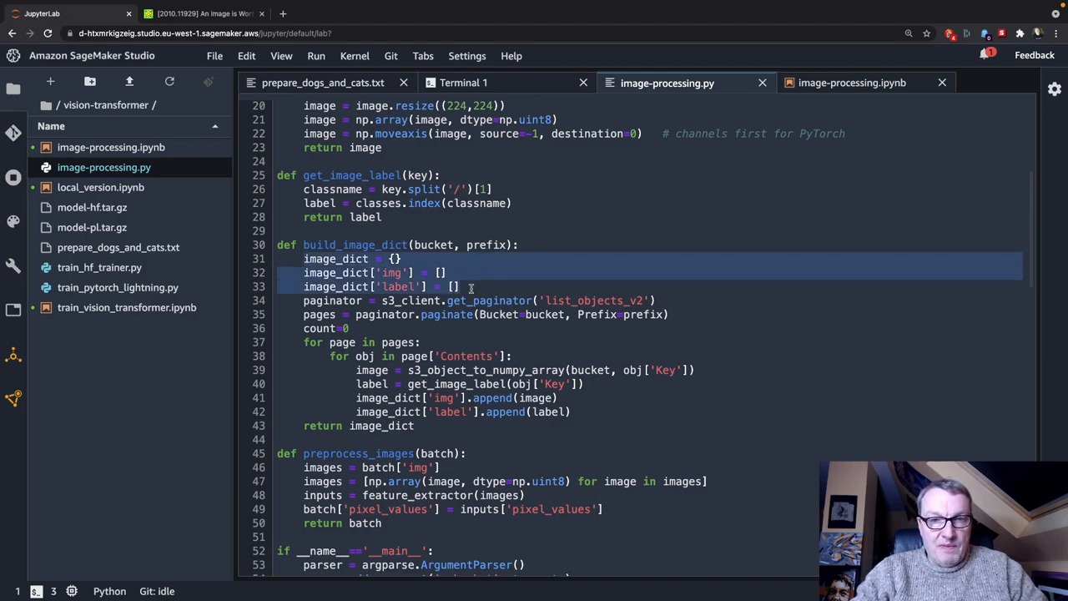
left_click(472, 300)
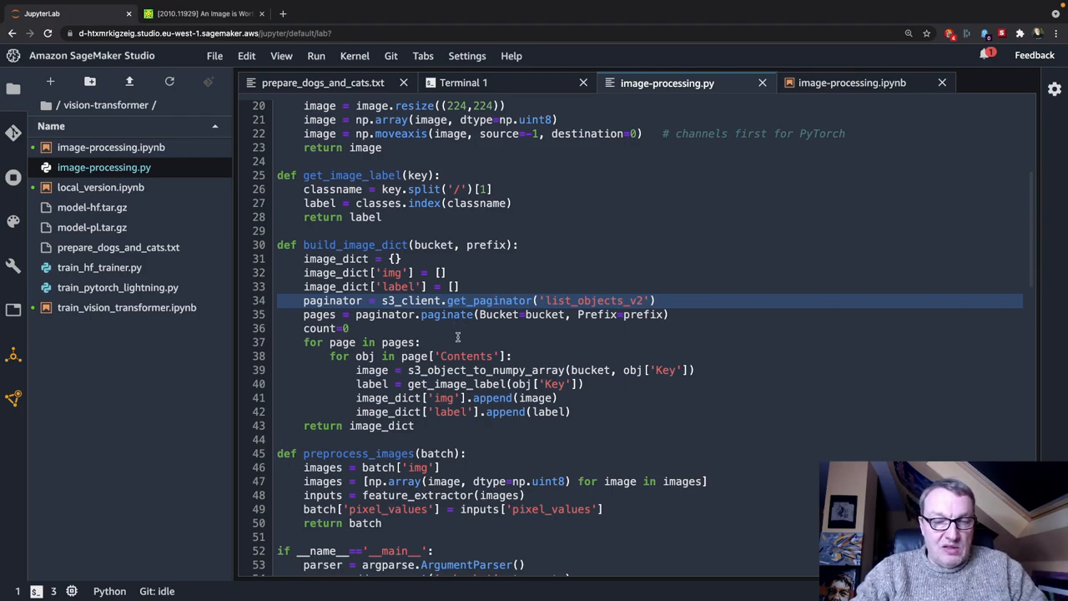
mouse_move(442, 356)
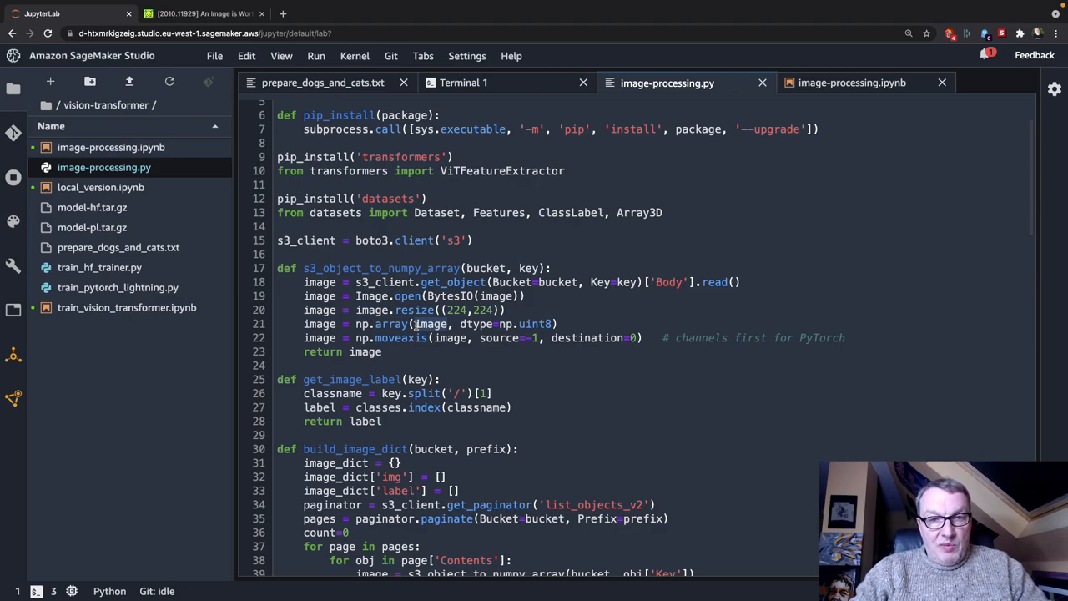
left_click(401, 337)
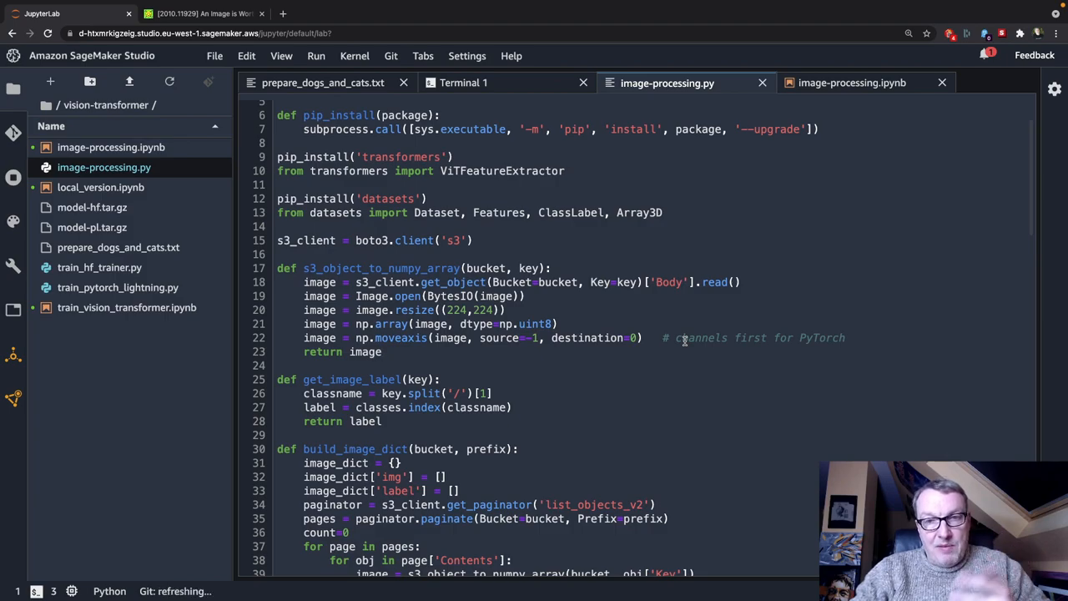
left_click(383, 351)
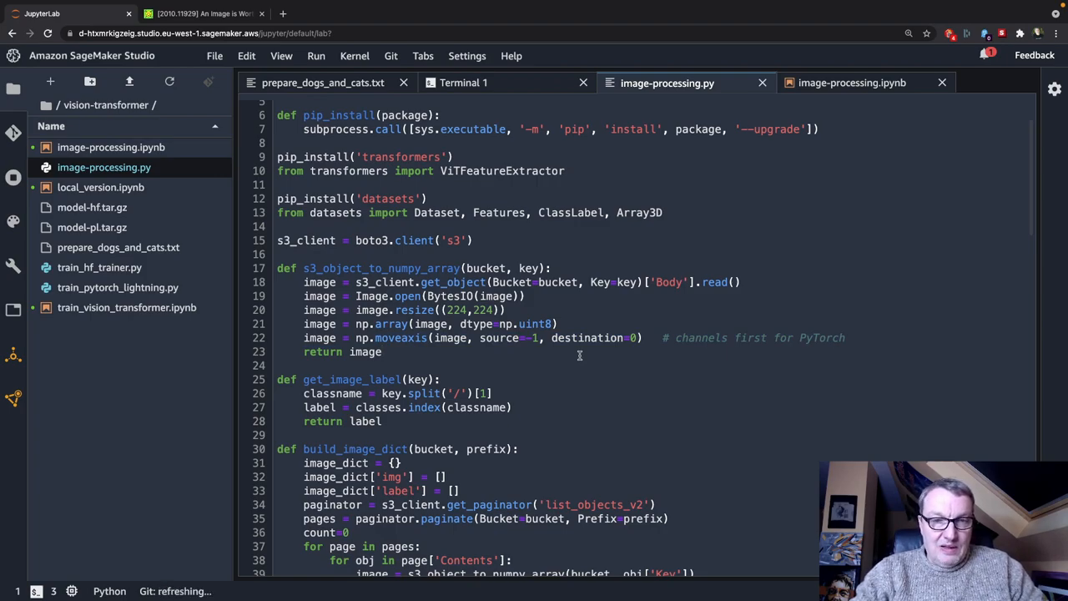
scroll("down", 3)
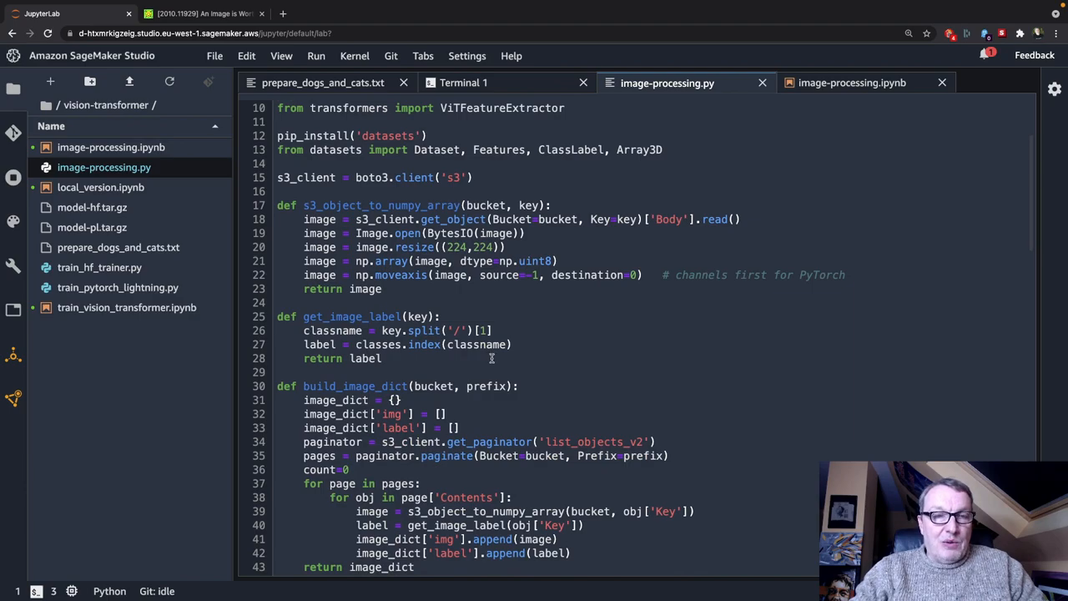
double_click(365, 358)
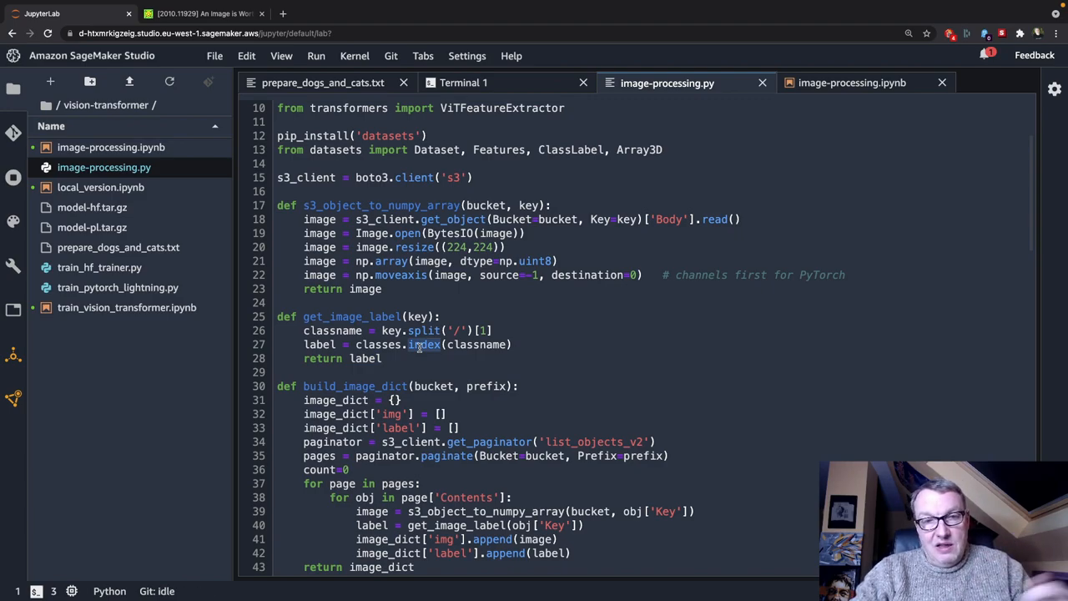
mouse_move(423, 361)
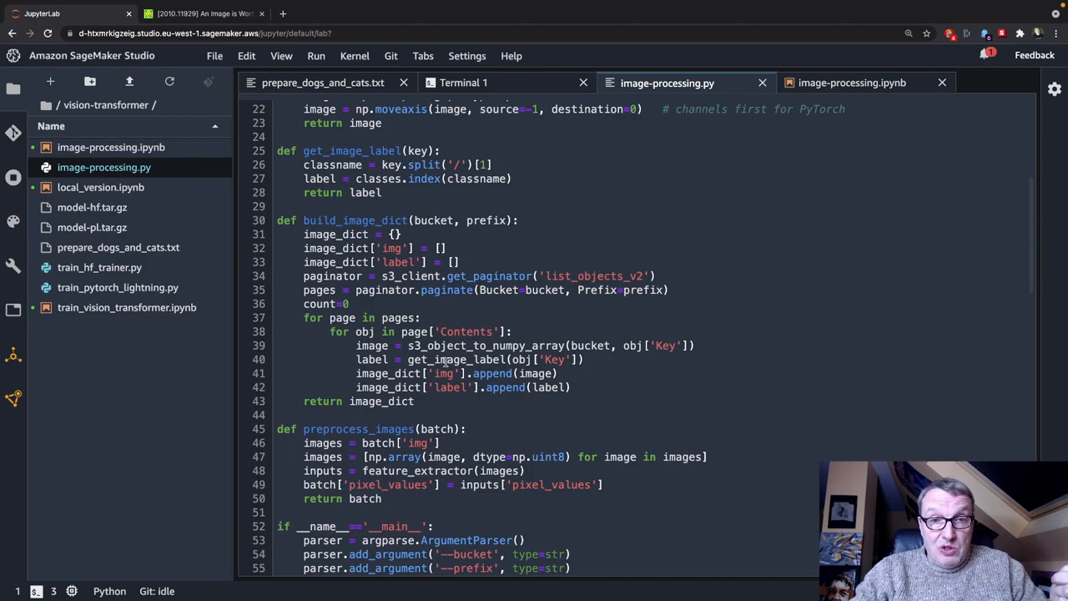
scroll("down", 3)
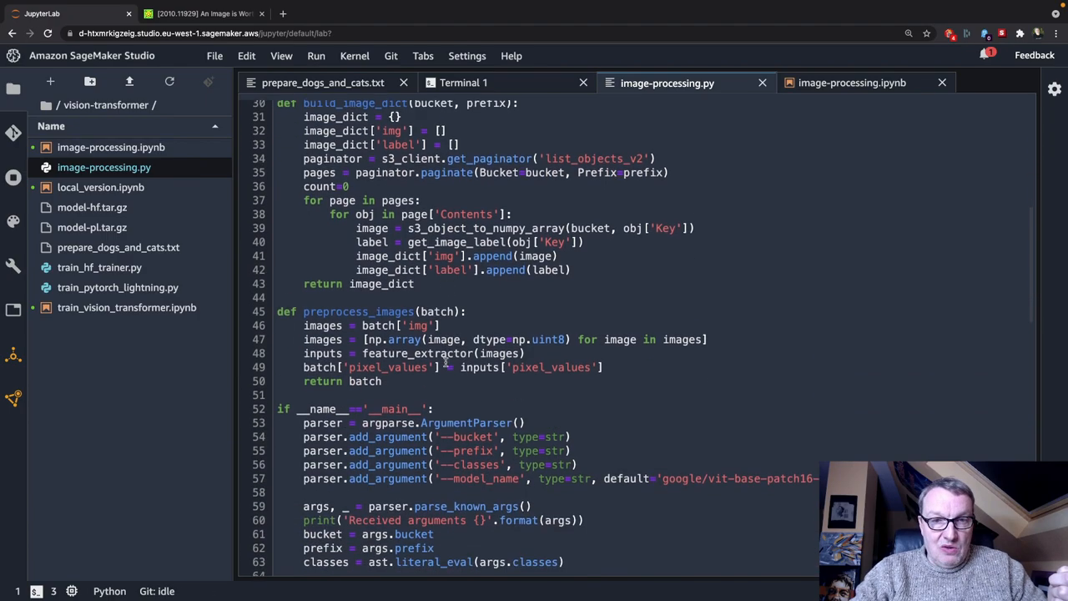
scroll("down", 3)
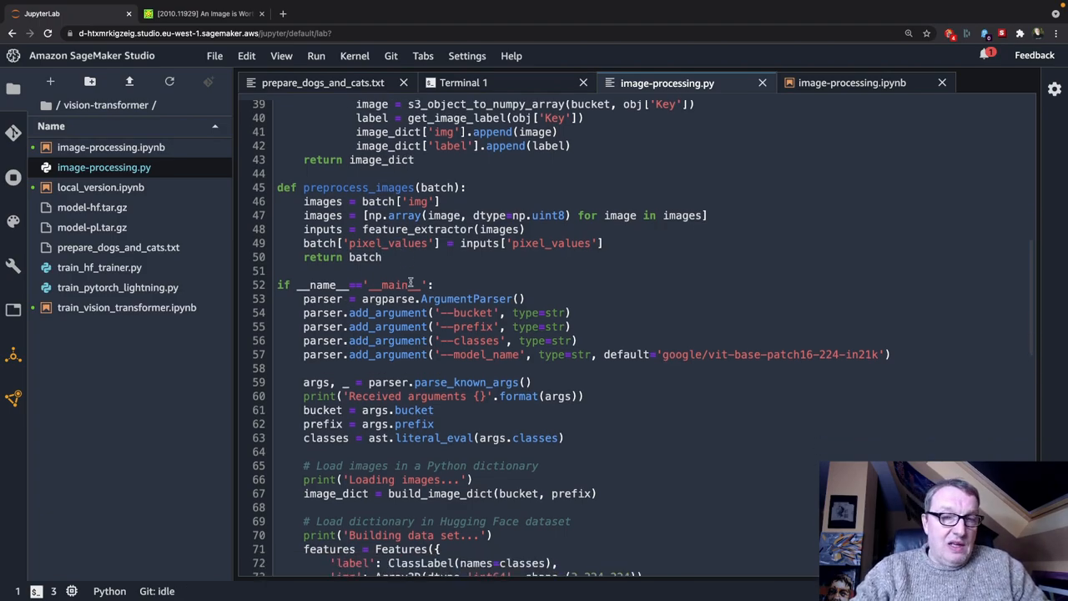
scroll("down", 3)
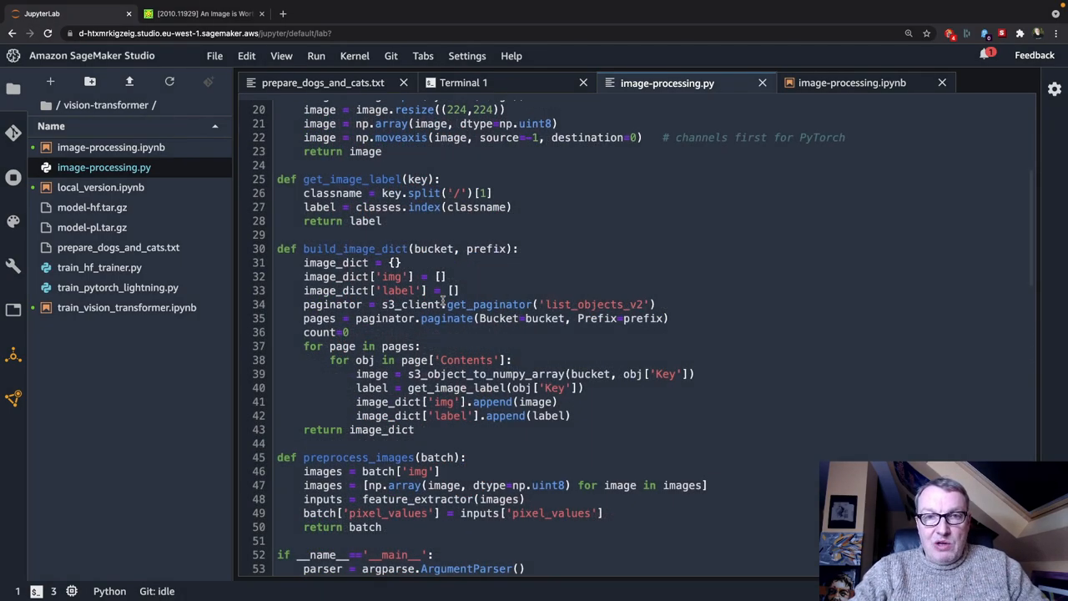
left_click(851, 82)
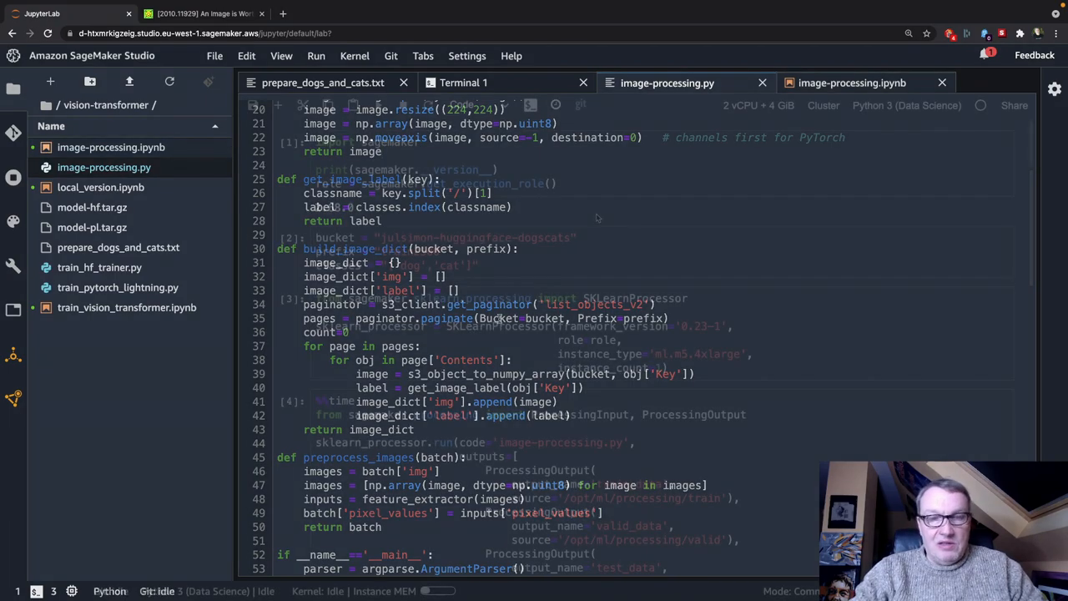
- Show image-processing.ipynb at the SKLearnProcessor cell defining one ml.m5.4xlarge instance
left_click(851, 83)
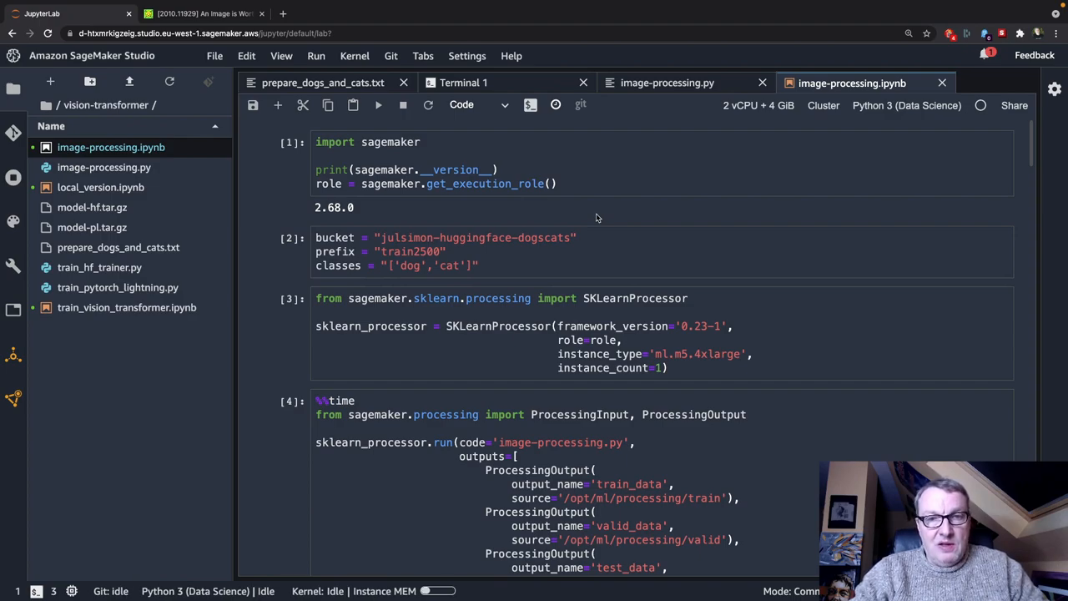
mouse_move(507, 362)
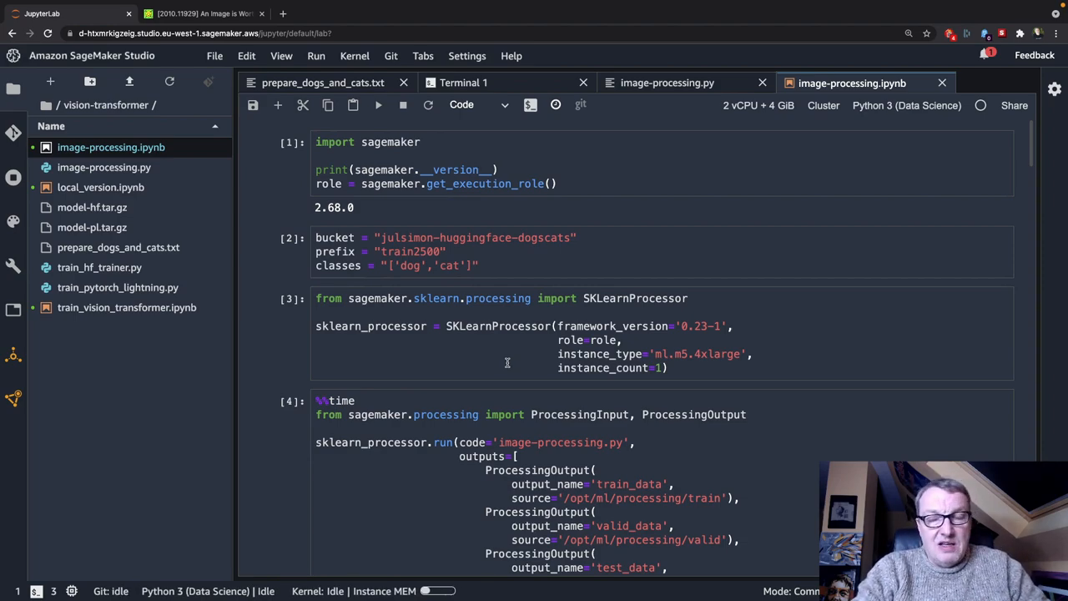
double_click(496, 325)
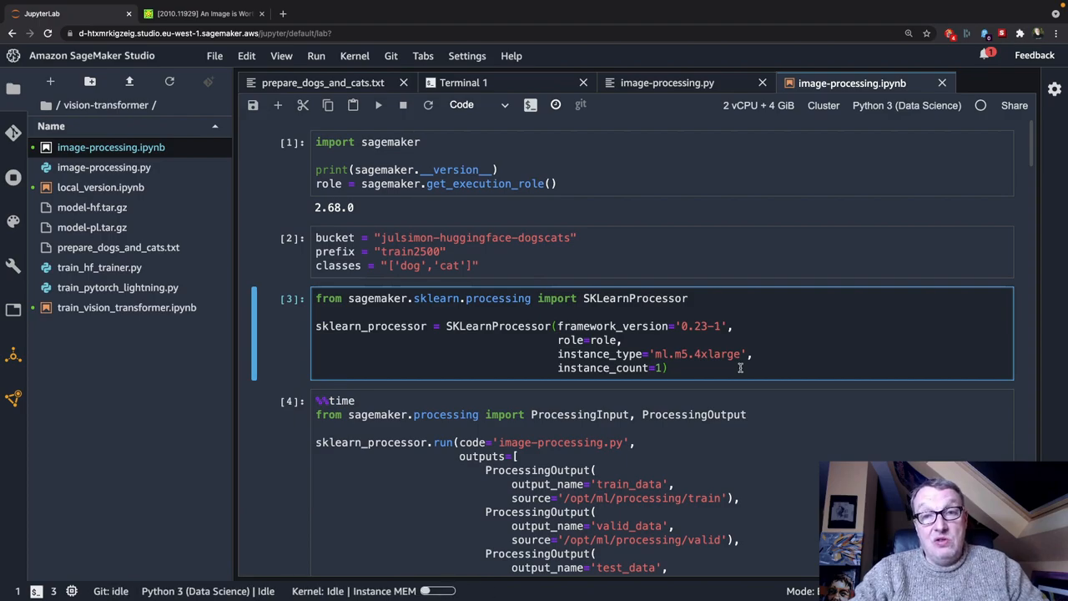
left_click(667, 368)
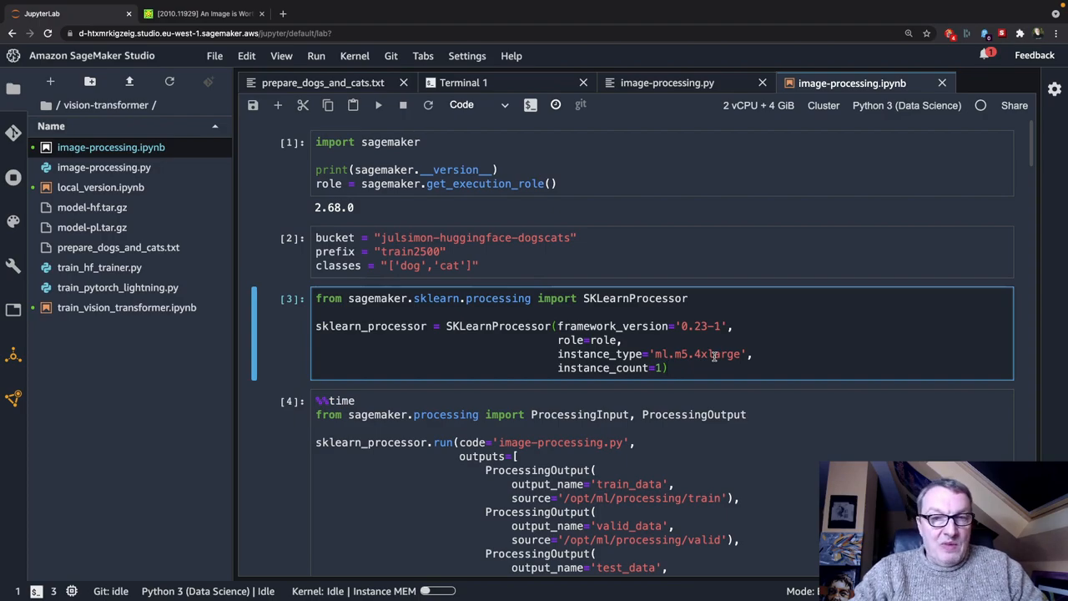
scroll("down", 3)
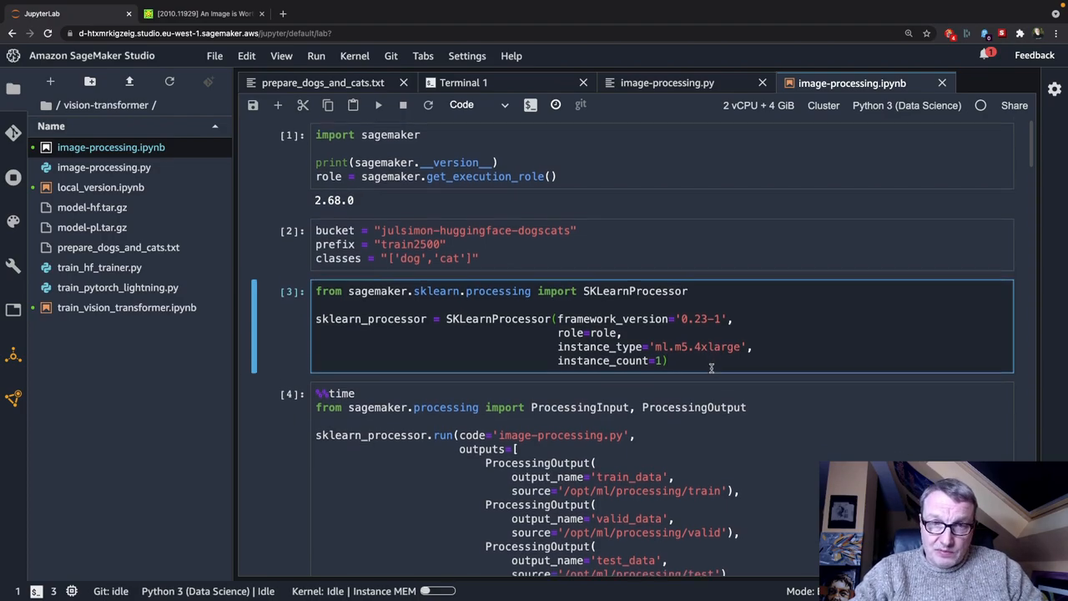
scroll("down", 3)
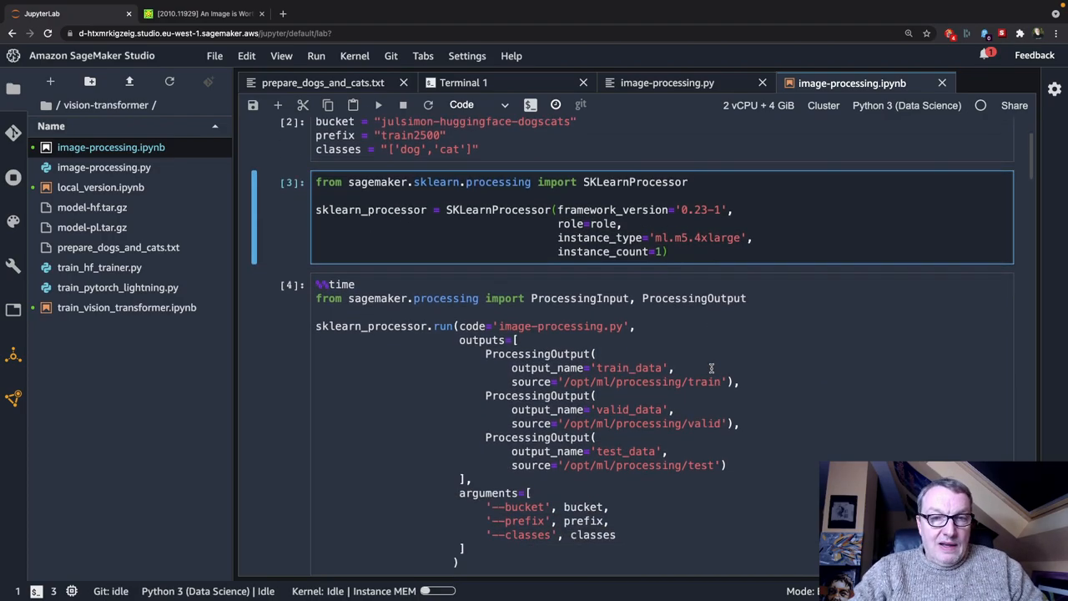
left_click(378, 105)
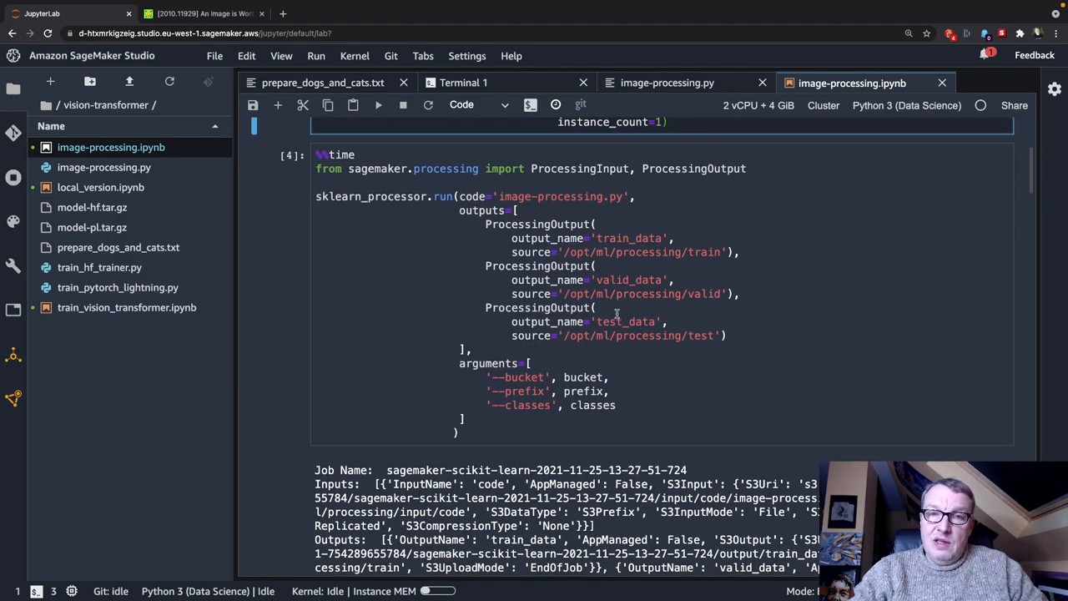
mouse_move(476, 190)
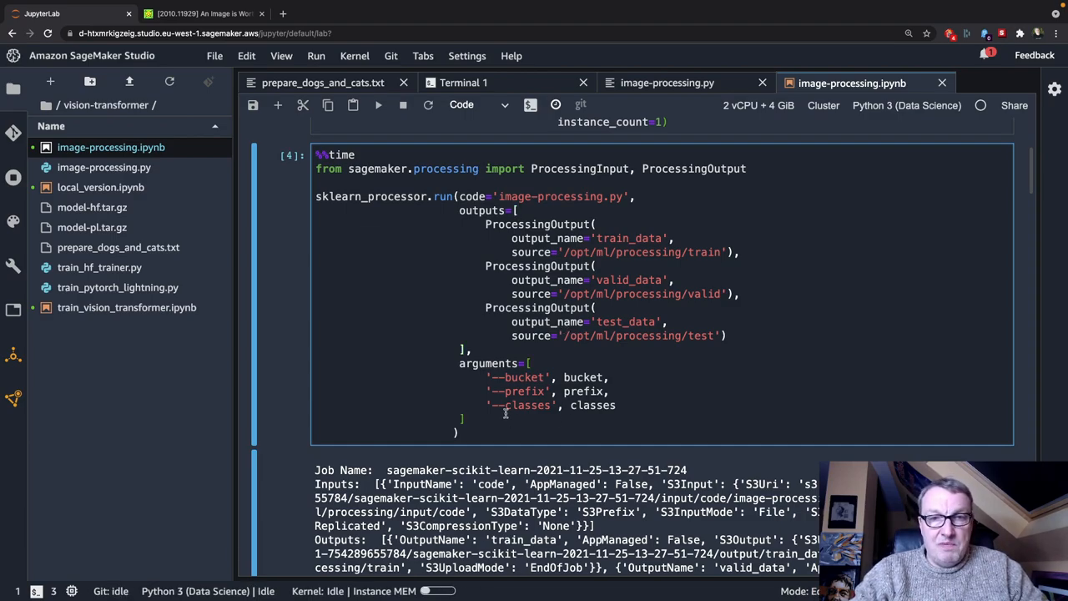
scroll("down", 3)
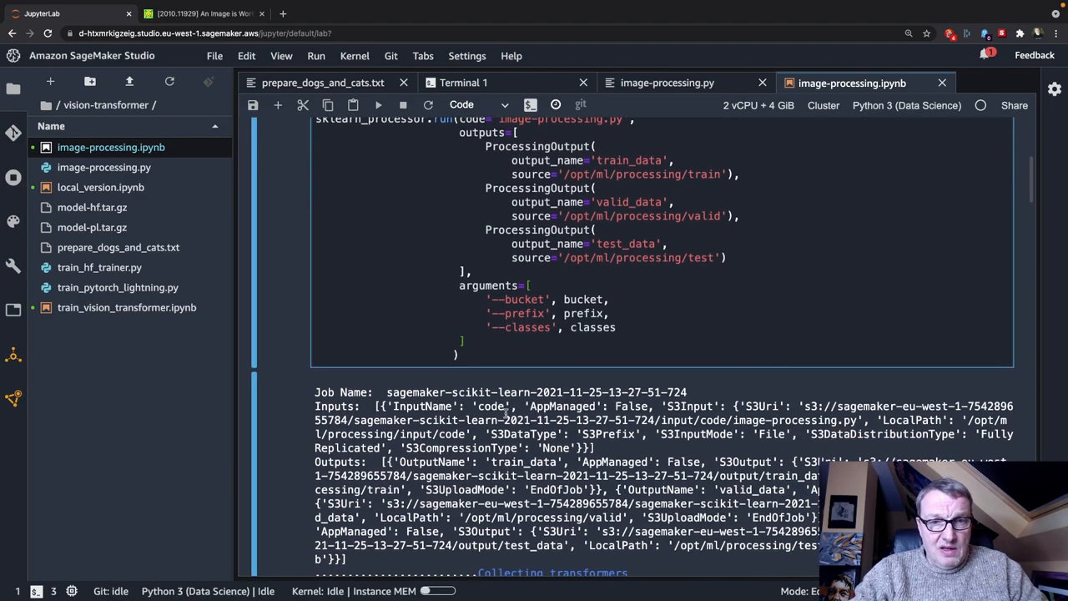
scroll("down", 3)
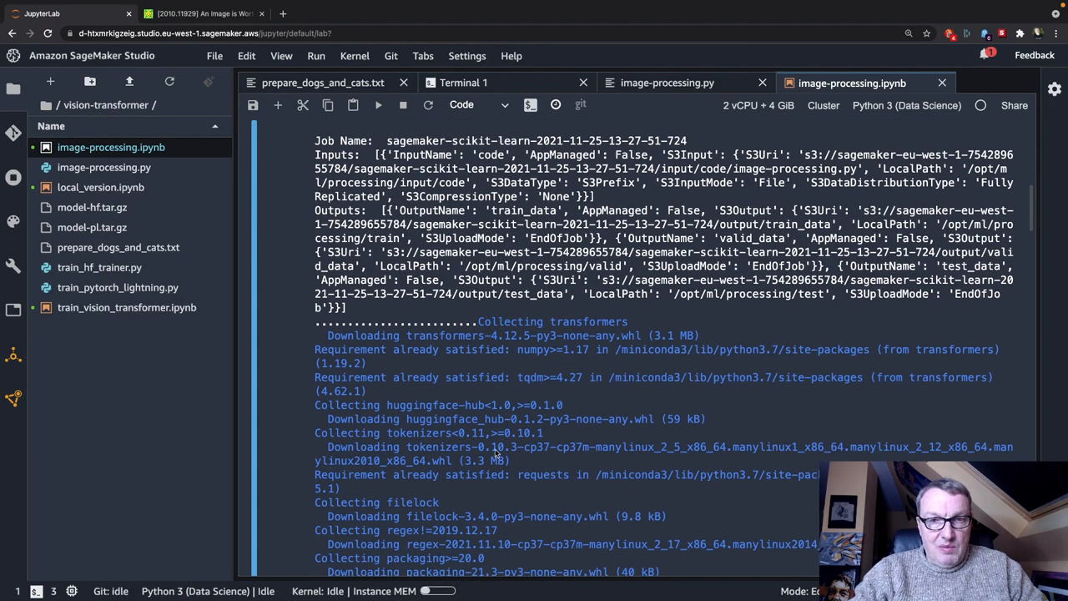
scroll("down", 3)
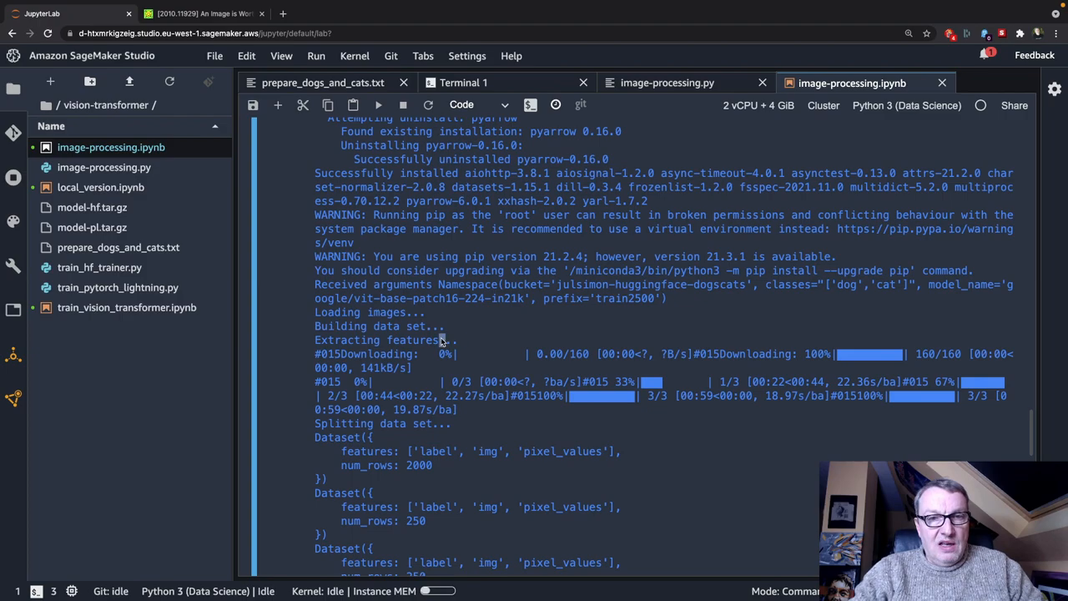
mouse_move(666, 444)
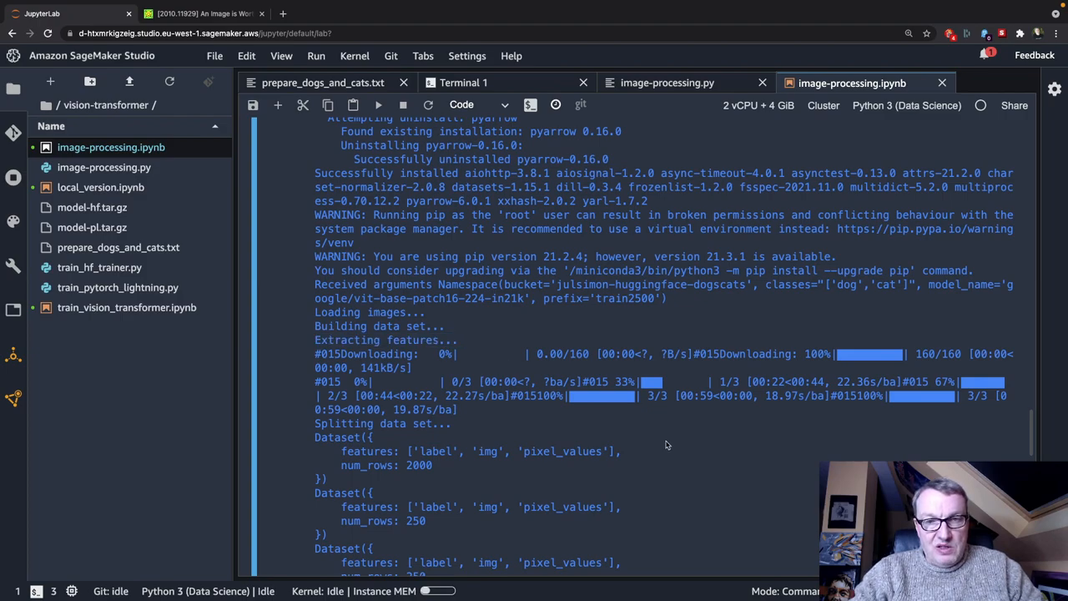
mouse_move(672, 436)
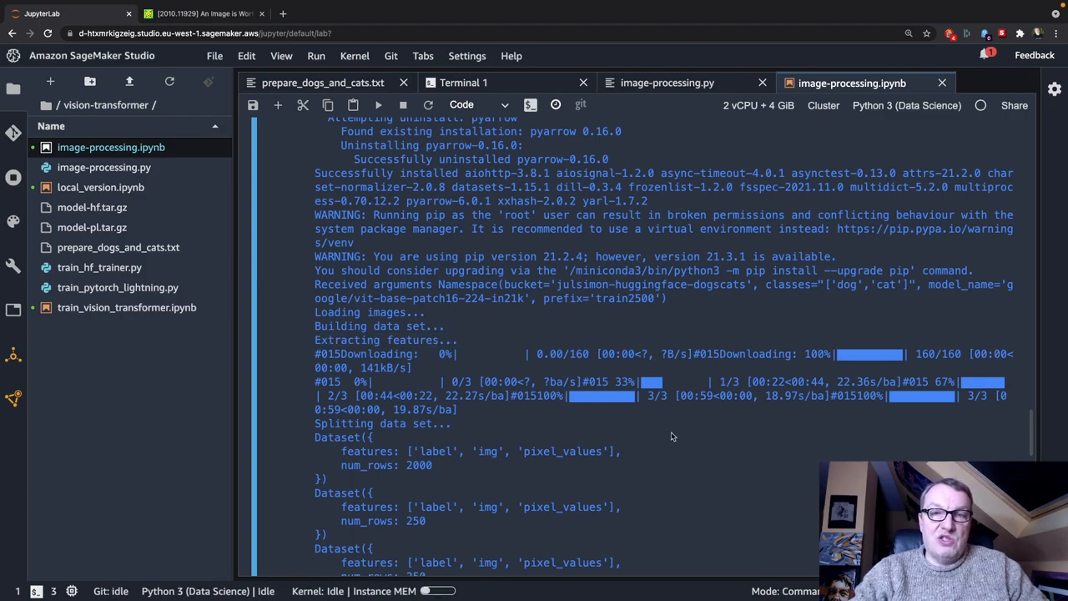
scroll("down", 3)
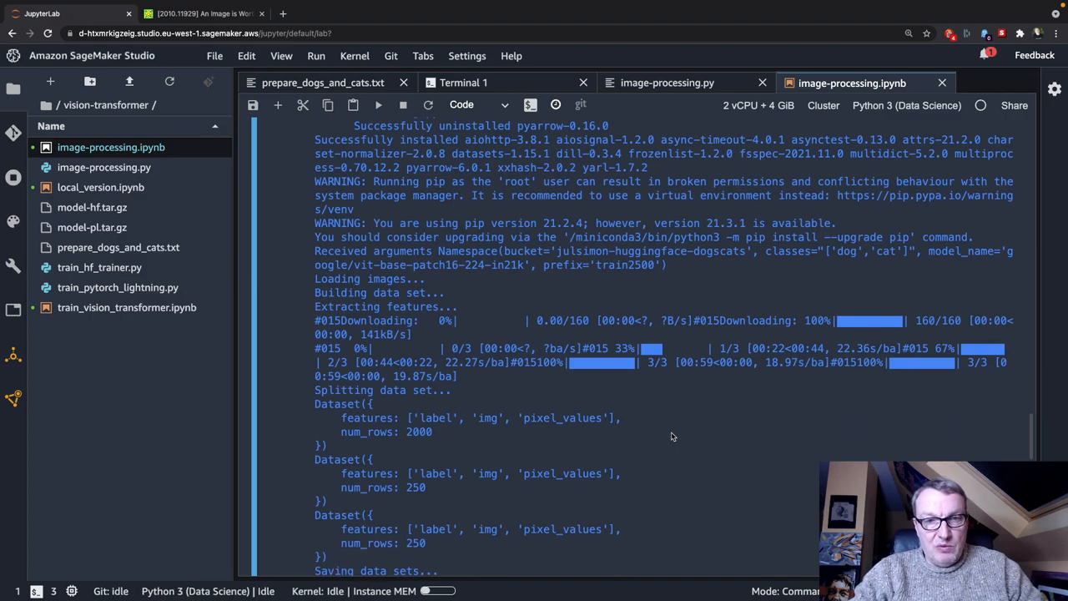
scroll("down", 3)
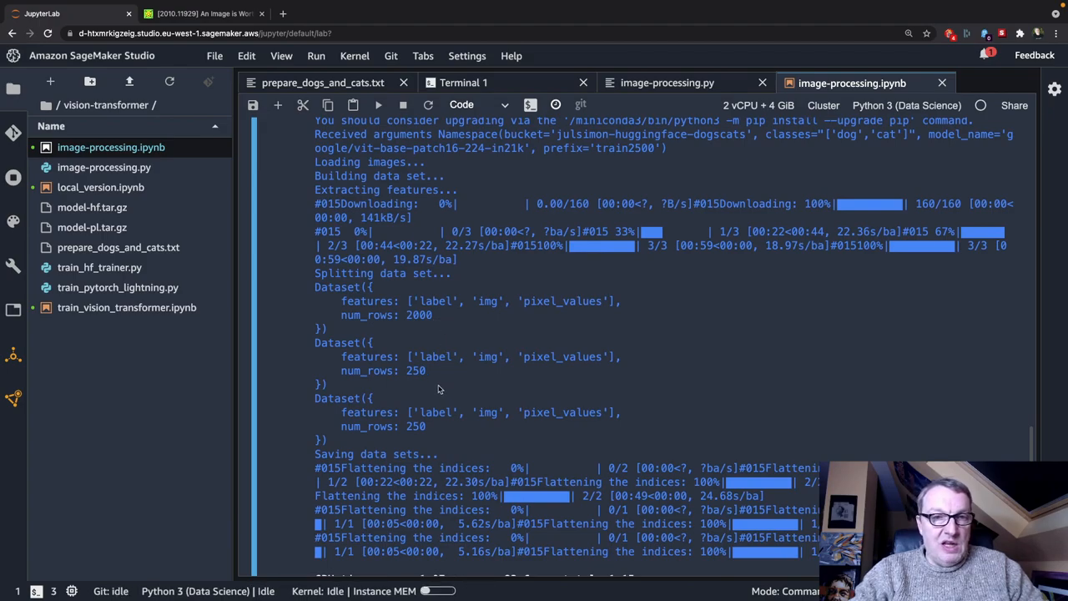
mouse_move(426, 411)
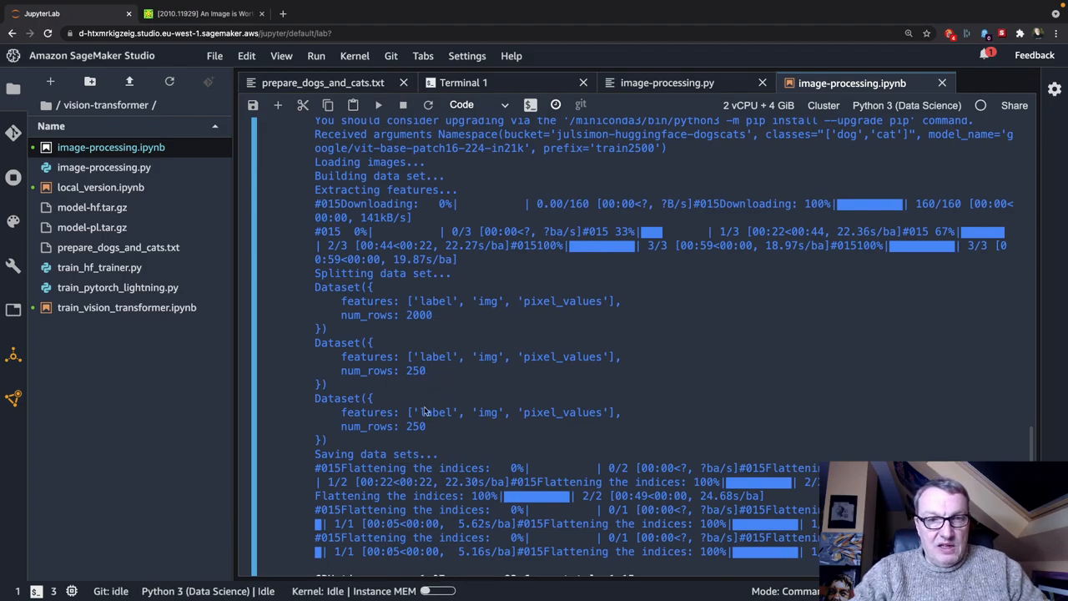
scroll("down", 3)
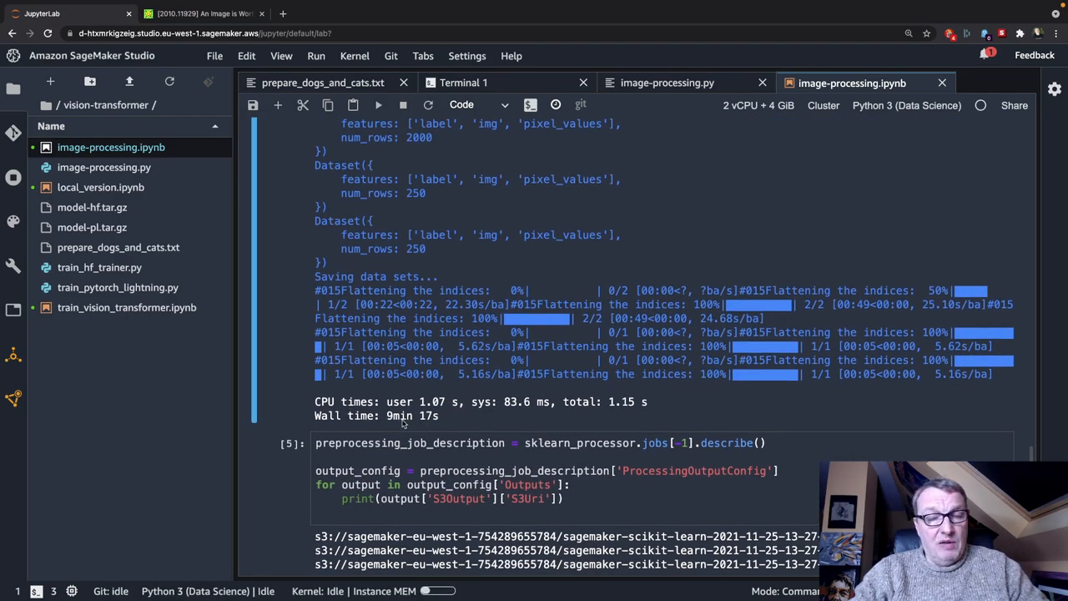
mouse_move(470, 417)
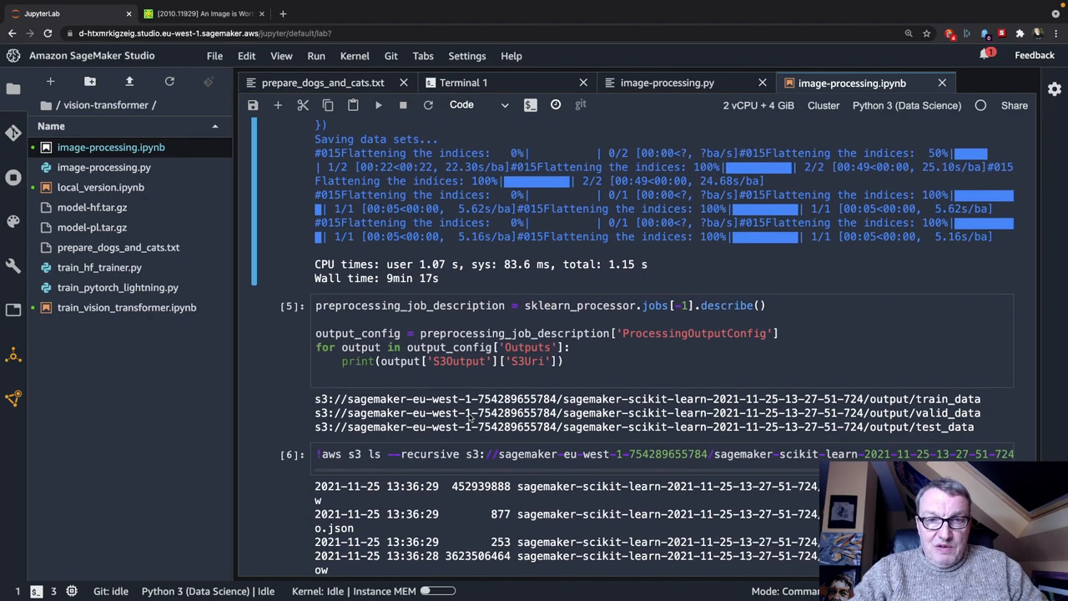
scroll("down", 3)
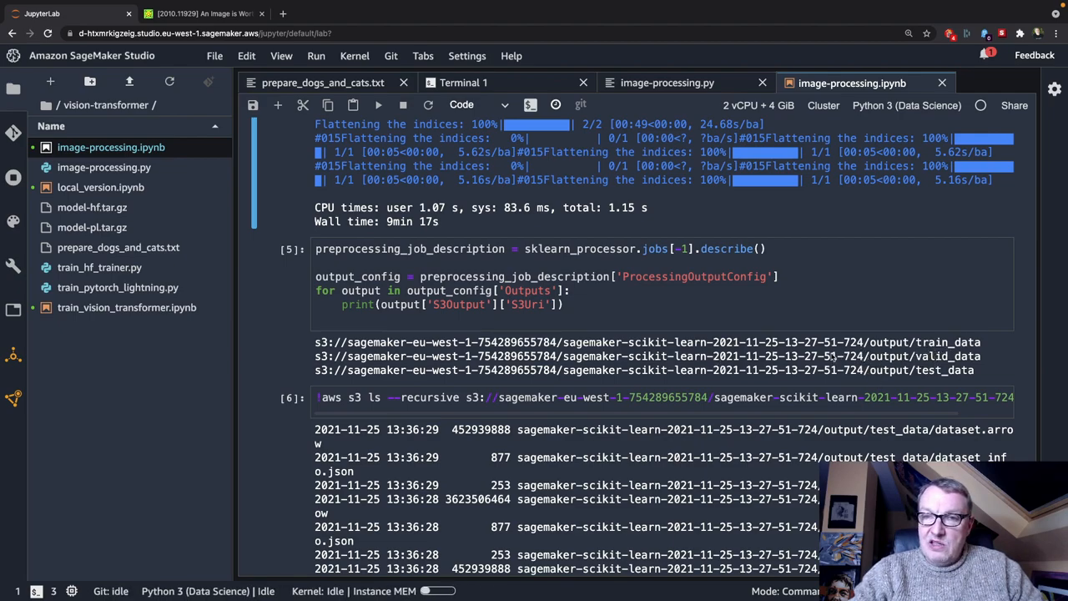
scroll("down", 3)
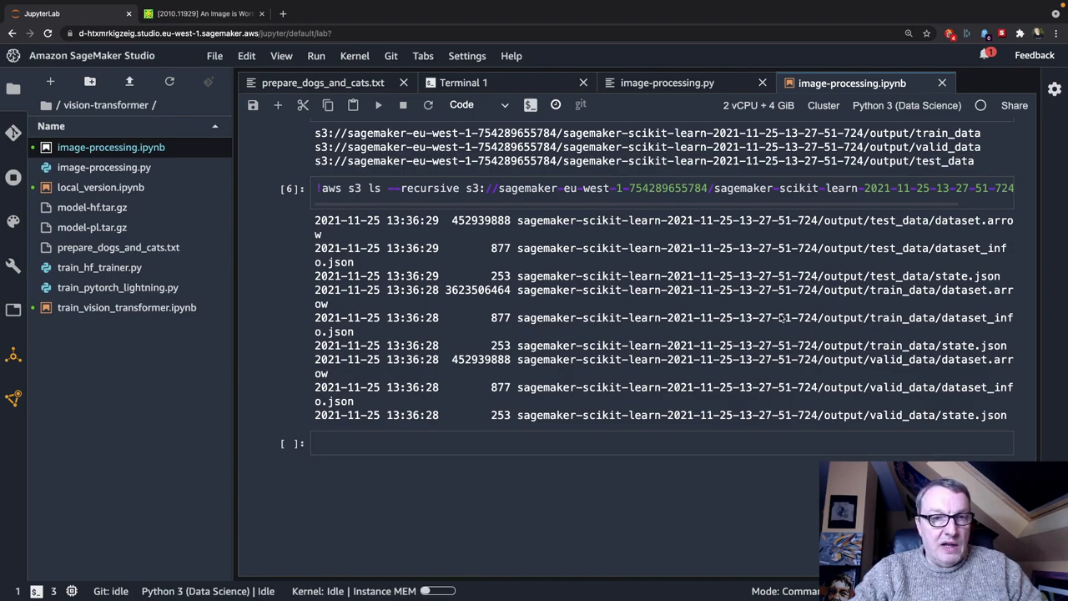
mouse_move(905, 377)
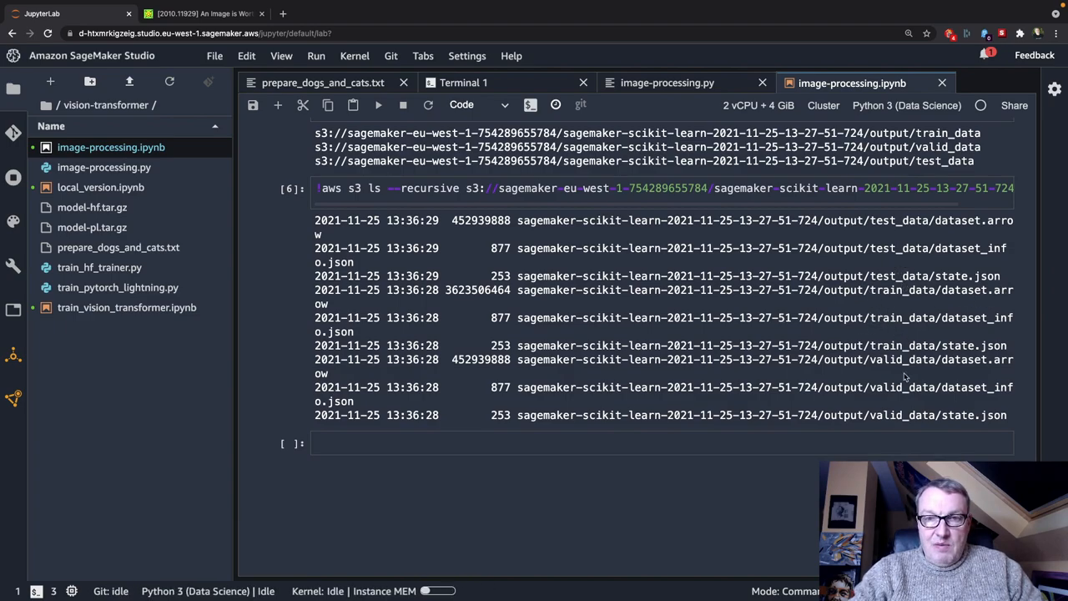